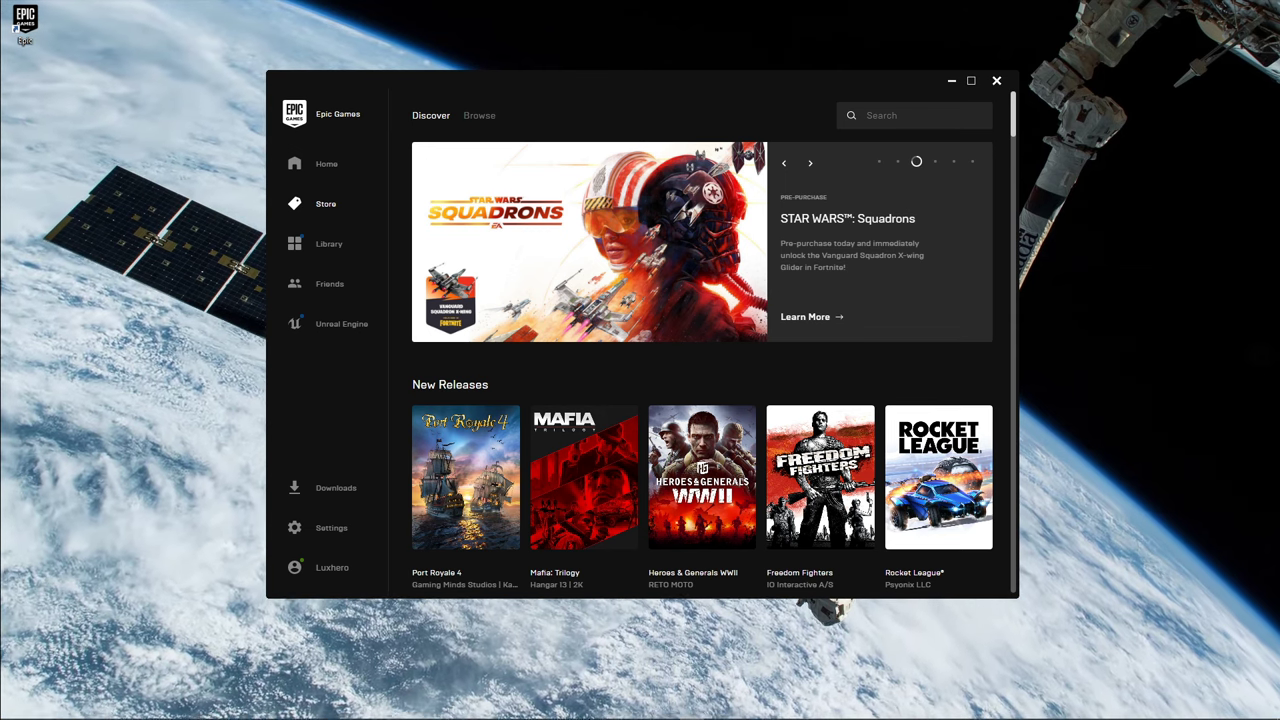
# Close the Epic Games Launcher so only the Windows desktop remains.
pyautogui.click(810, 162)
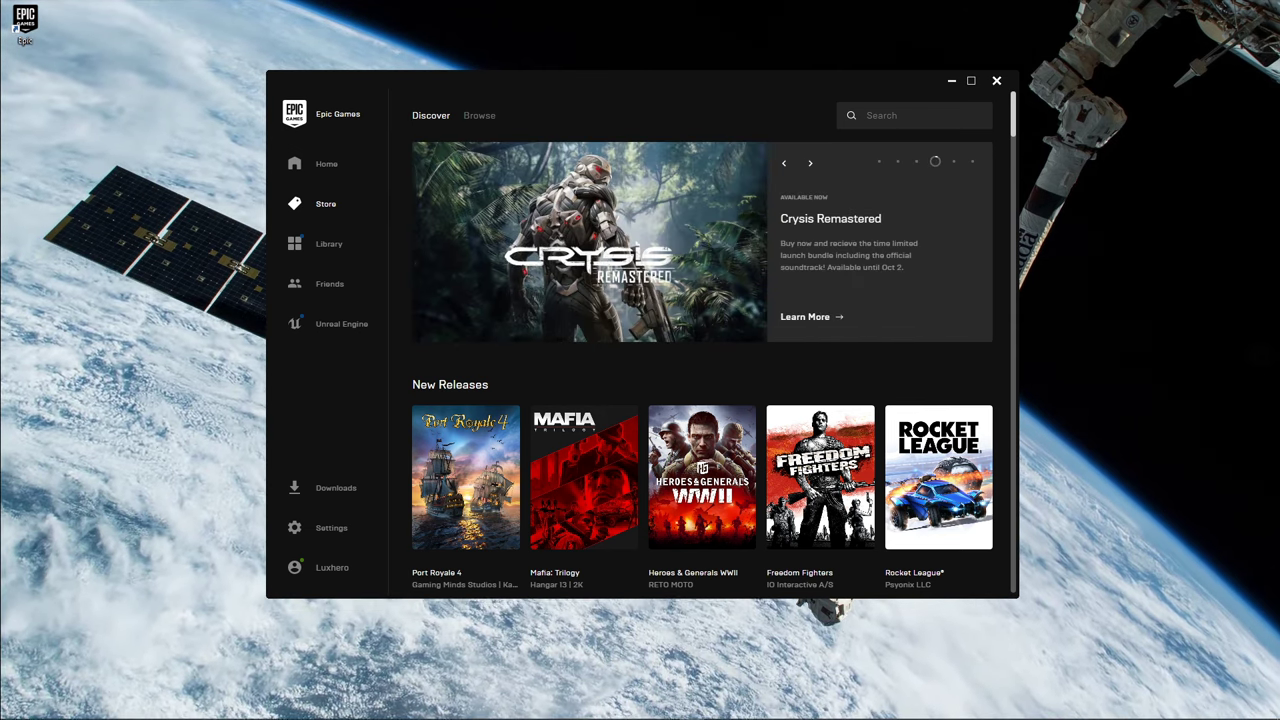
pyautogui.moveTo(996, 80)
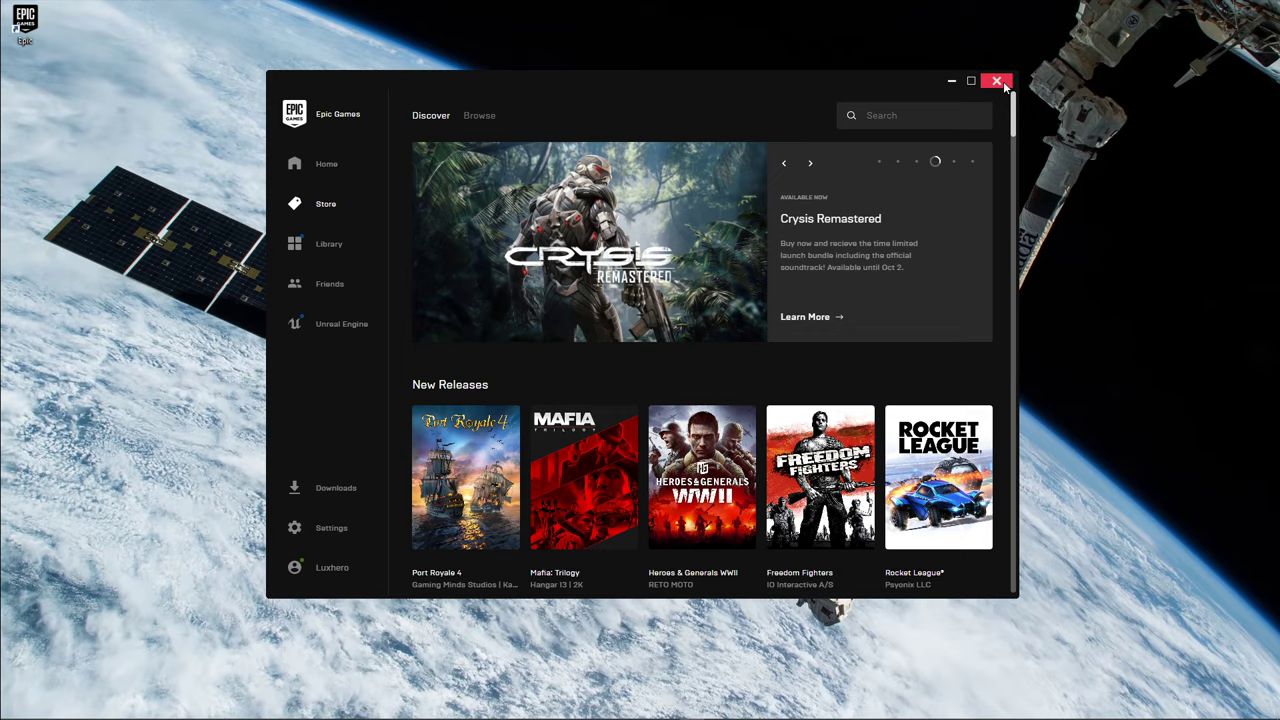
pyautogui.click(996, 80)
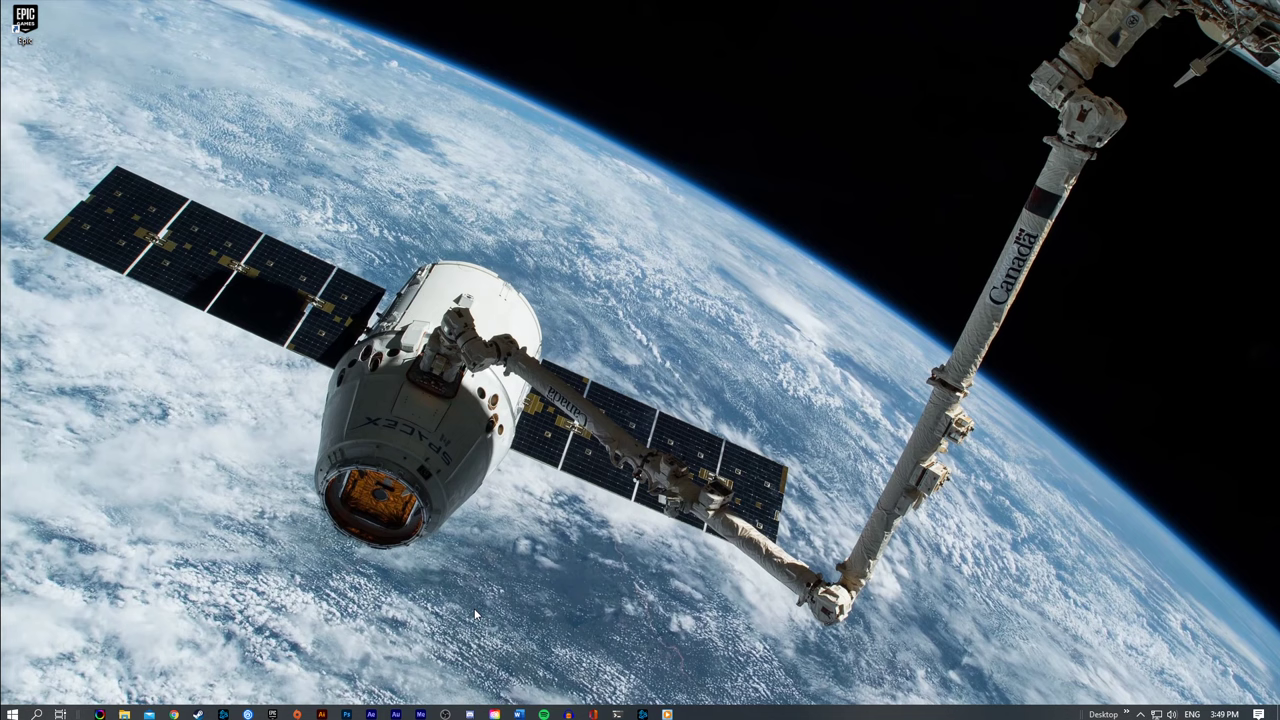
# Append -http=wininet to the Epic shortcut's Target in Properties and save it.
pyautogui.click(12, 712)
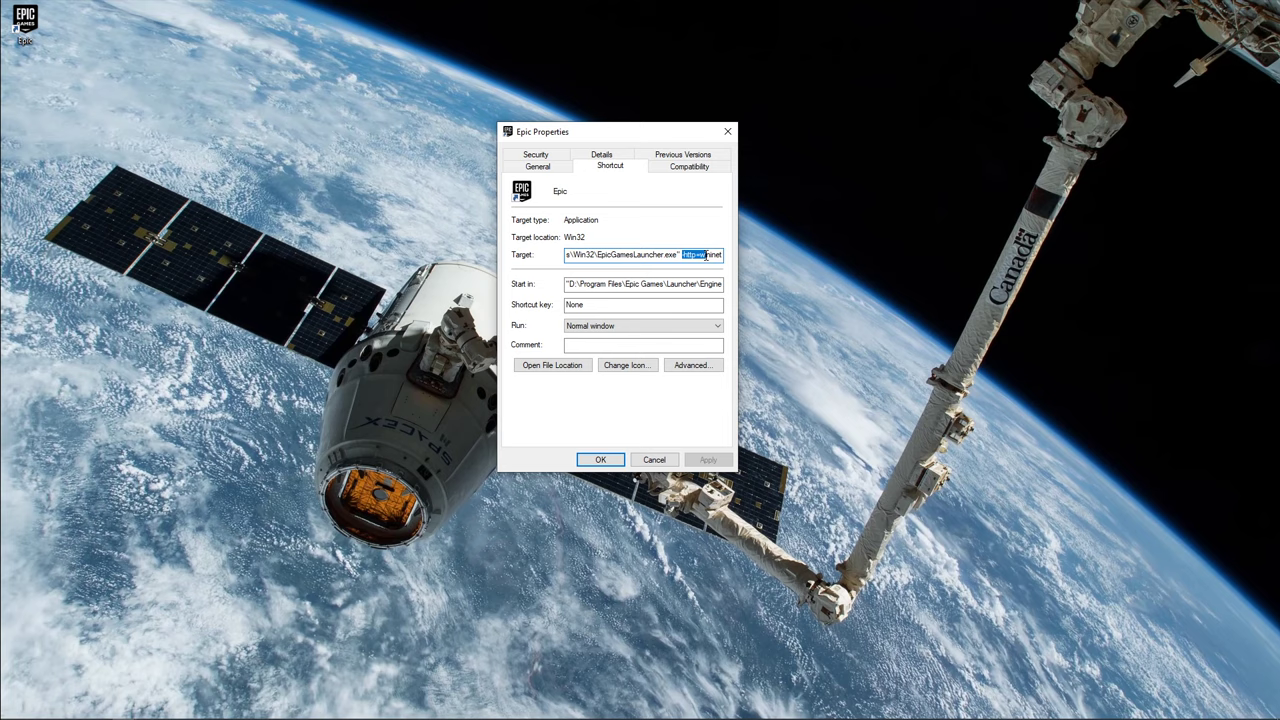
pyautogui.click(700, 254)
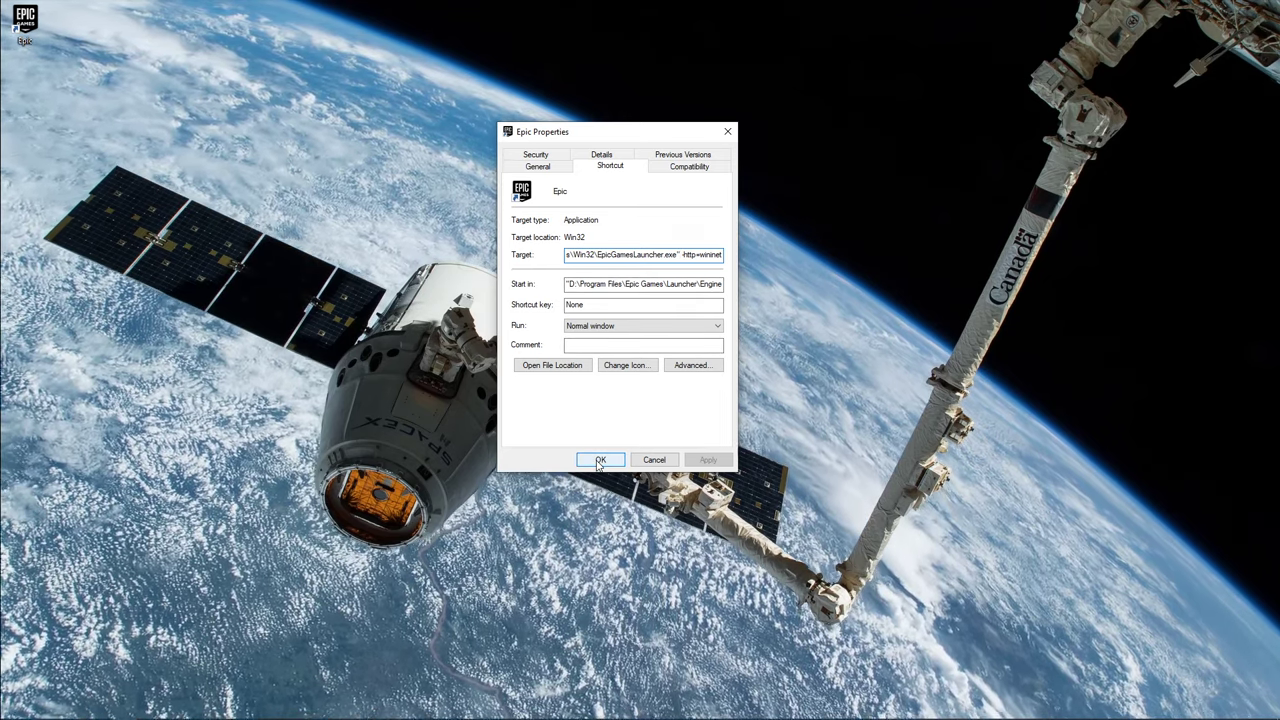
pyautogui.click(600, 460)
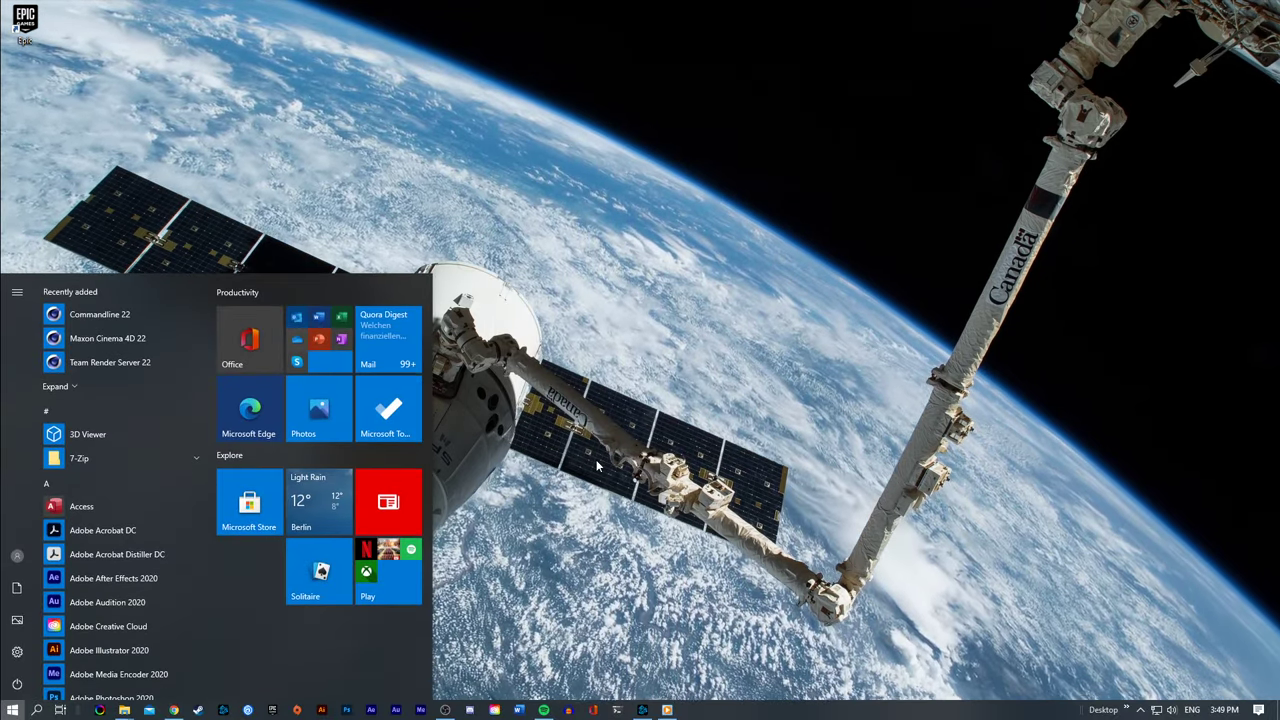
# Go to the %localappdata% folder in File Explorer via Start search.
pyautogui.write('%localapp')
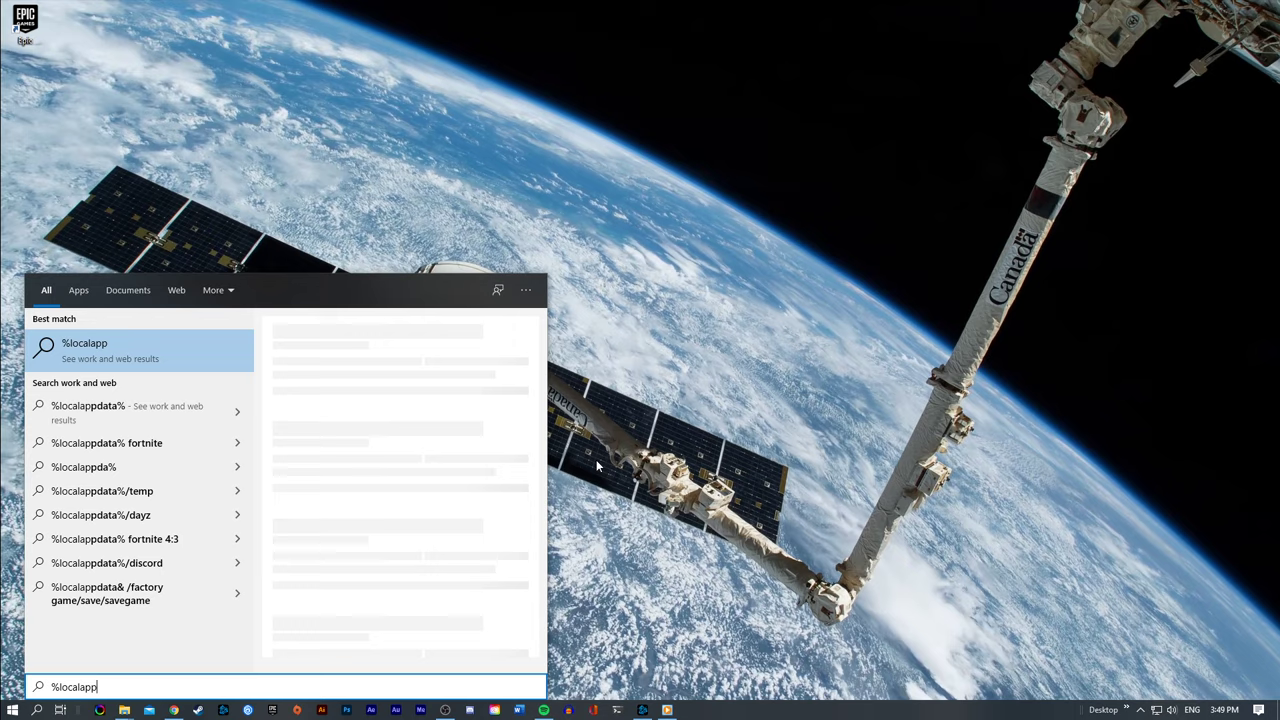
pyautogui.press('Return')
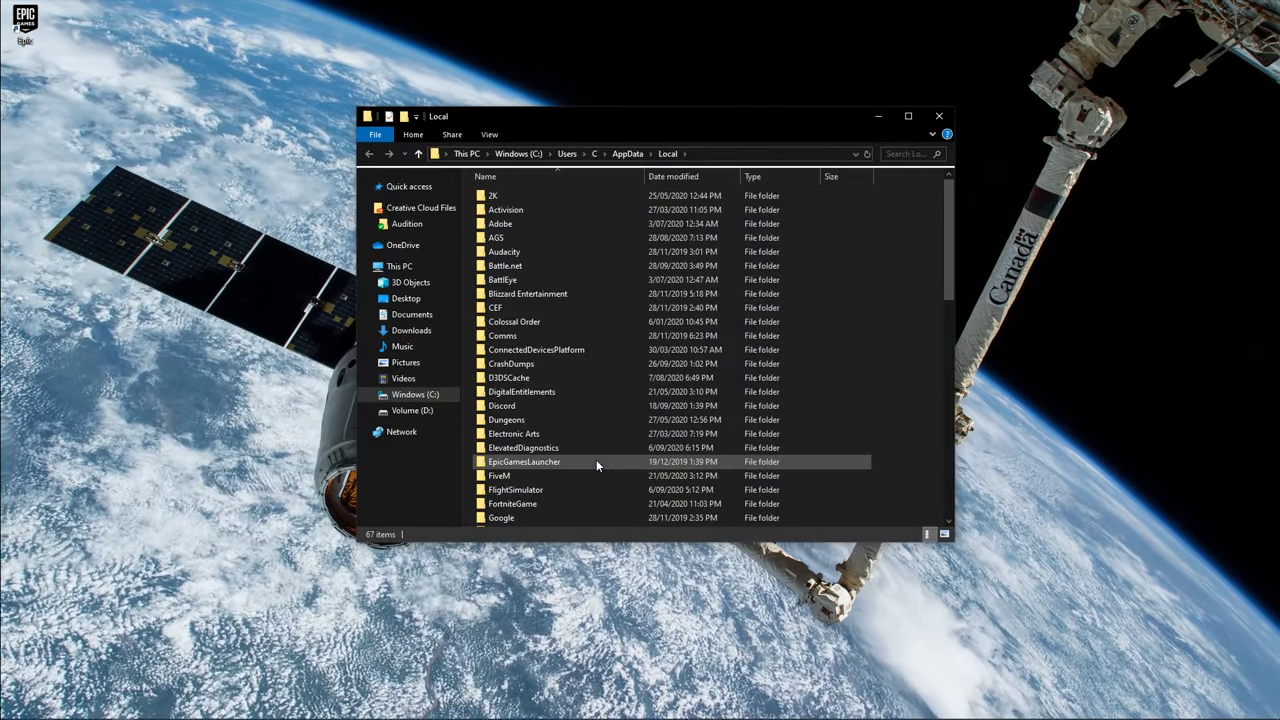
# Delete the Saved folder inside EpicGamesLauncher, leaving only Intermediate.
pyautogui.click(524, 460)
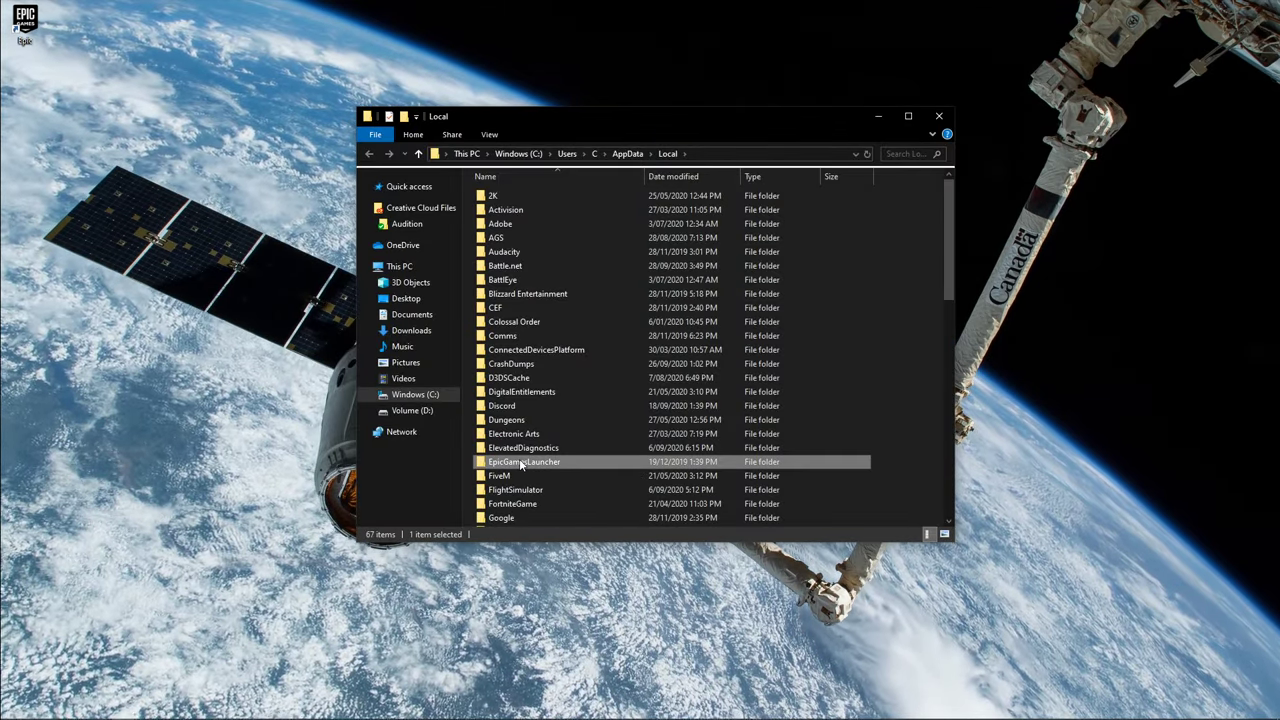
pyautogui.doubleClick(524, 460)
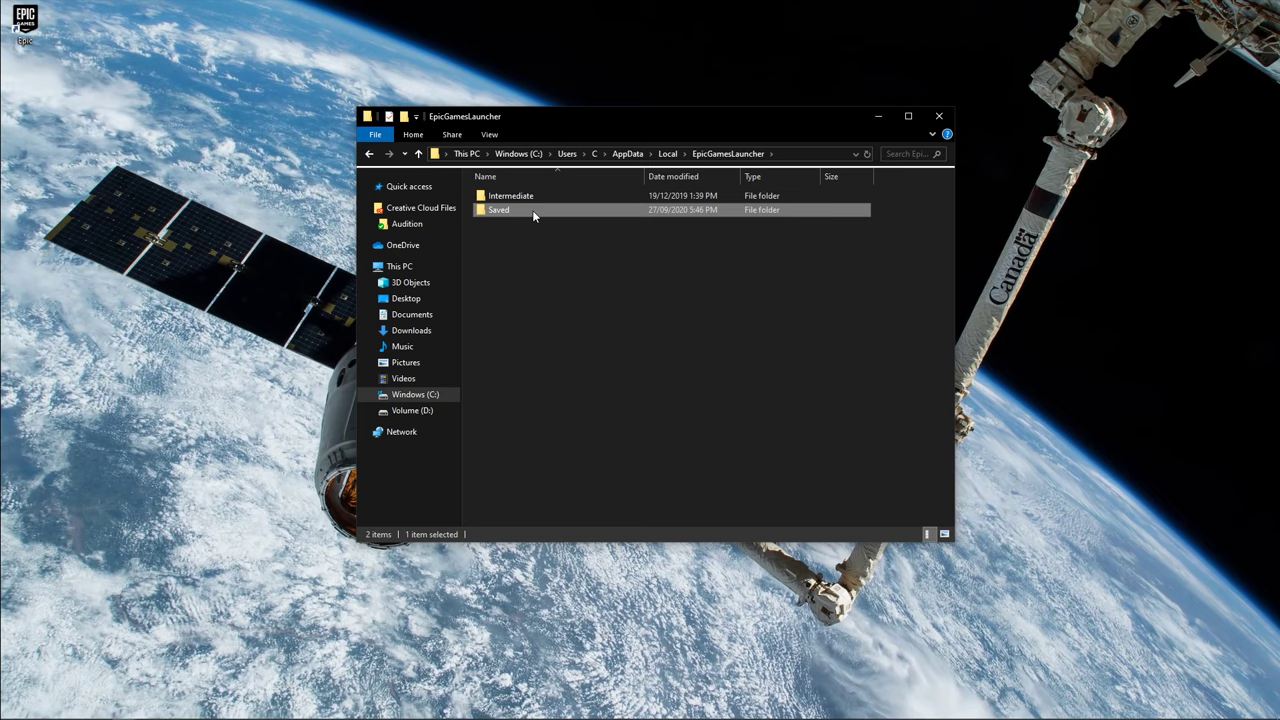
pyautogui.rightClick(498, 210)
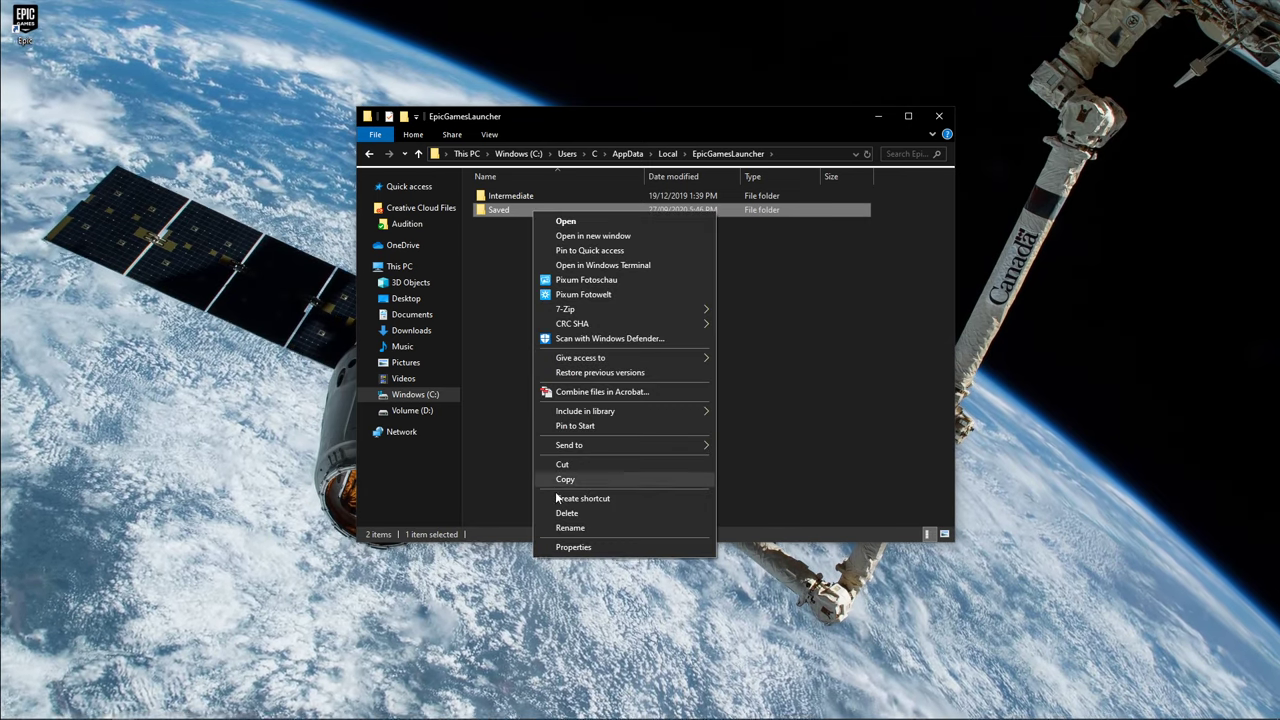
pyautogui.click(568, 512)
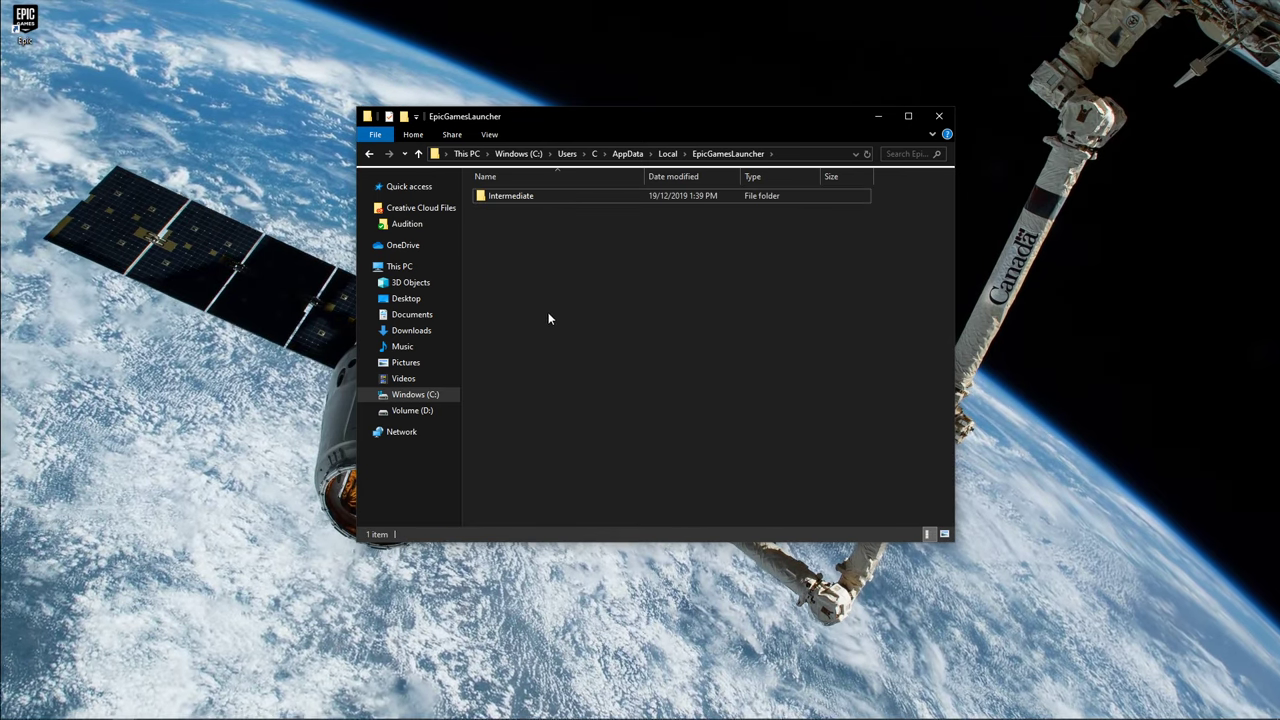